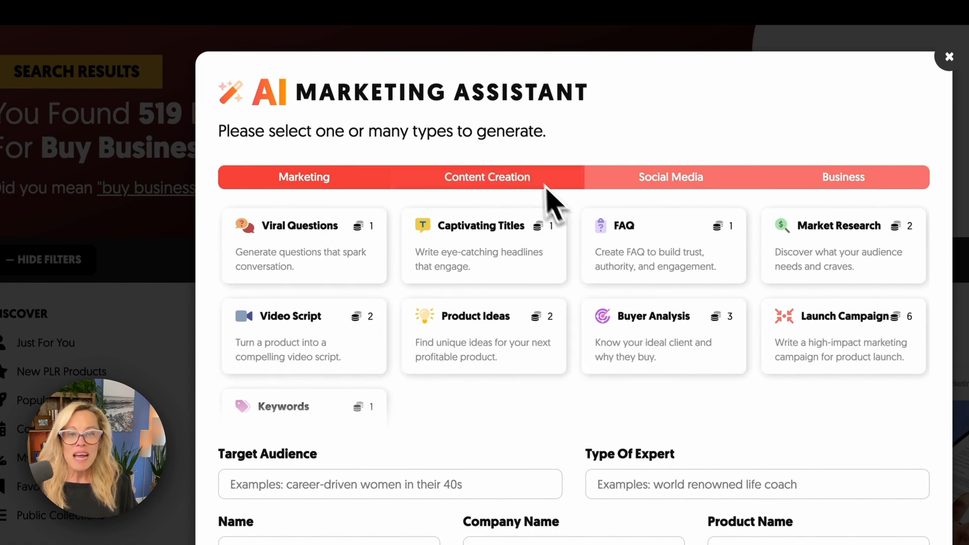
# - Show the Content Creation generator types and mark Email Sequence for generation
pyautogui.click(488, 176)
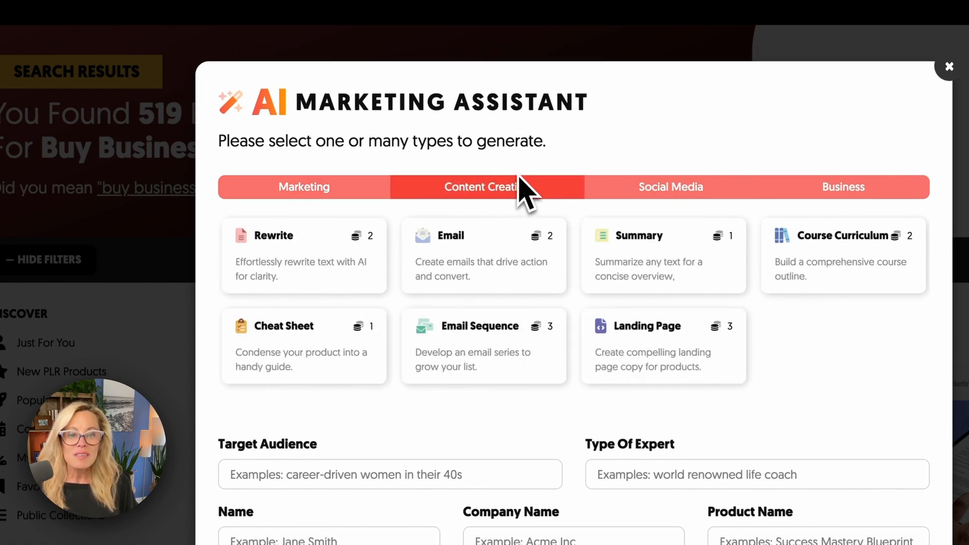
pyautogui.click(498, 345)
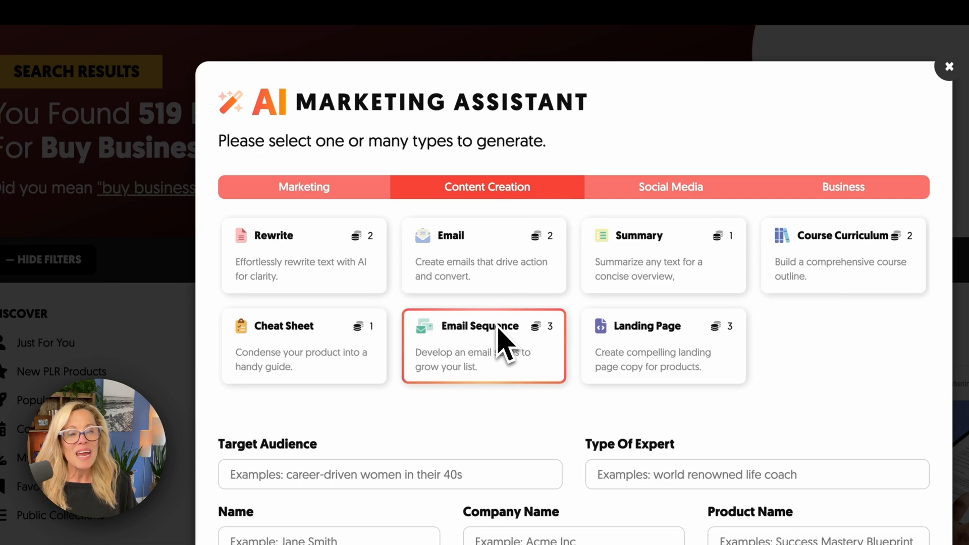
pyautogui.moveTo(504, 345)
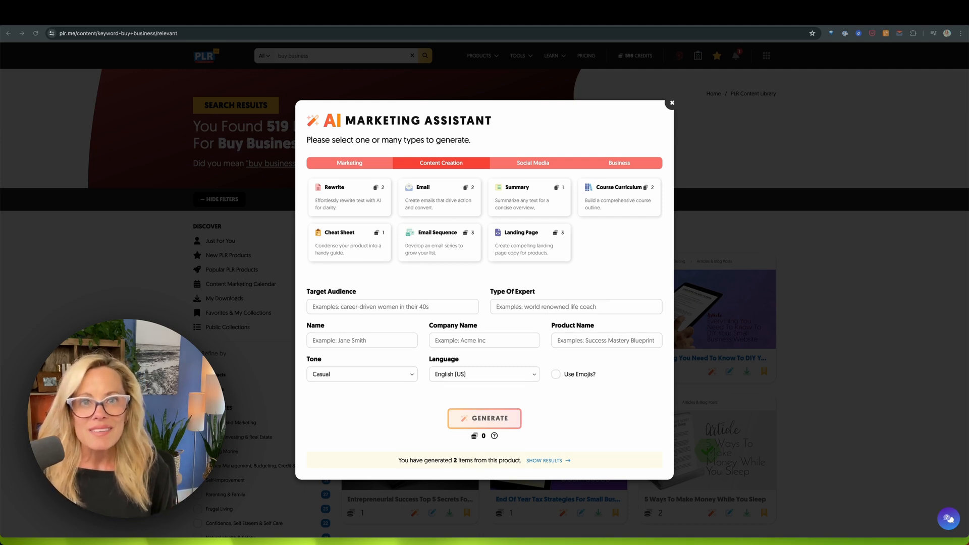
# - Open the generated promotion email sequence in the AI text editor and read Emails 1–4
pyautogui.click(438, 196)
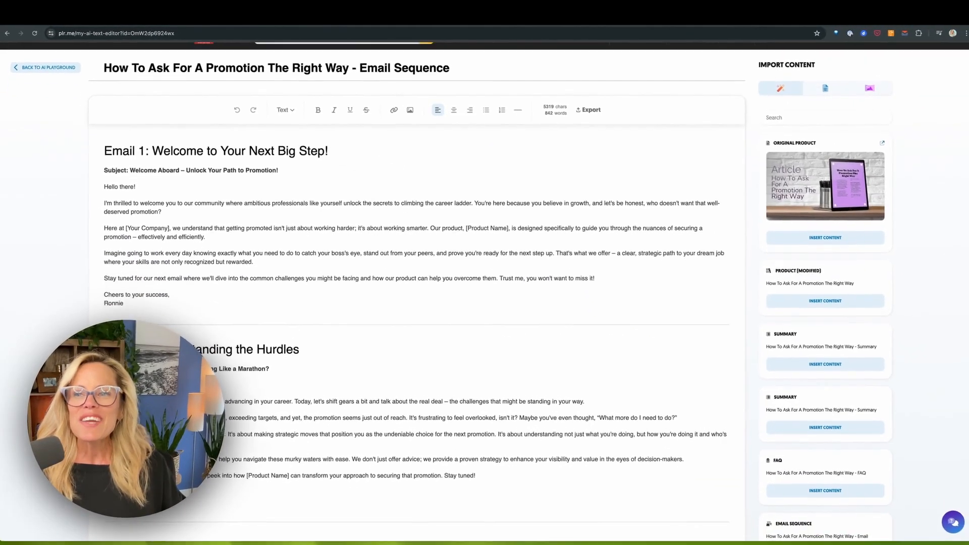
pyautogui.scroll(-3)
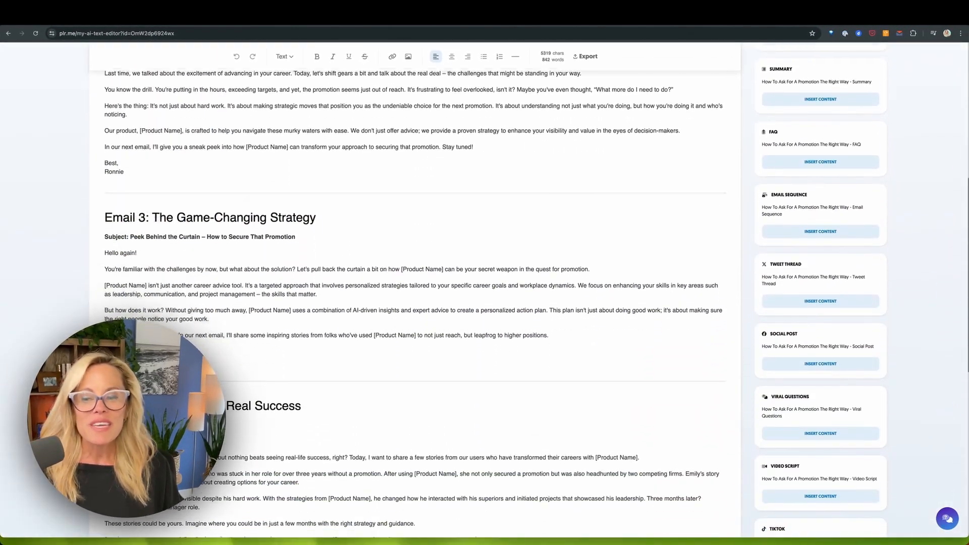
pyautogui.scroll(-3)
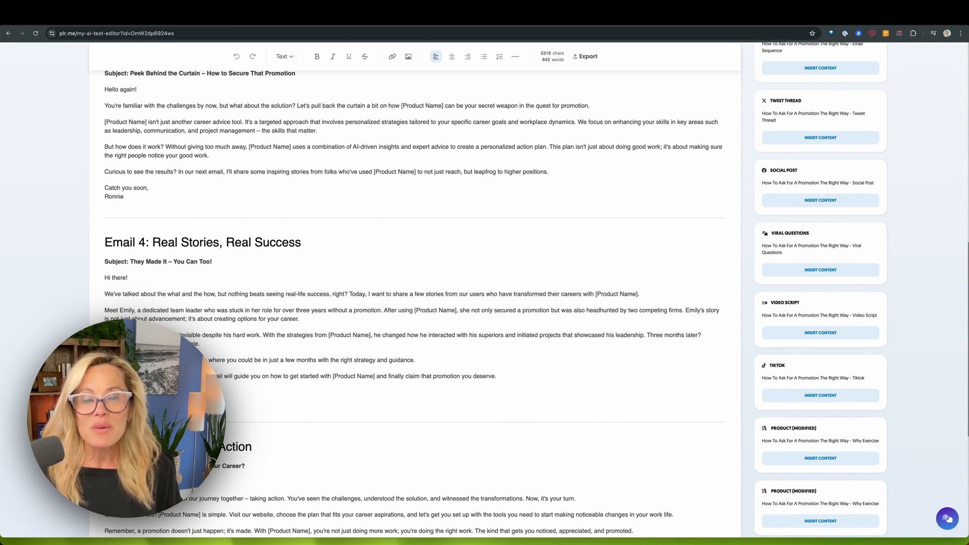
pyautogui.moveTo(222, 64)
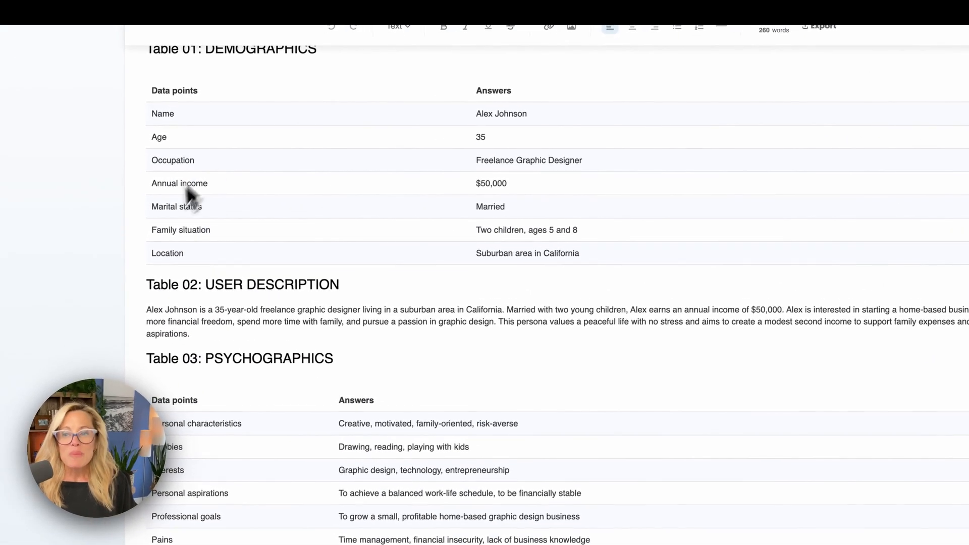
pyautogui.scroll(-3)
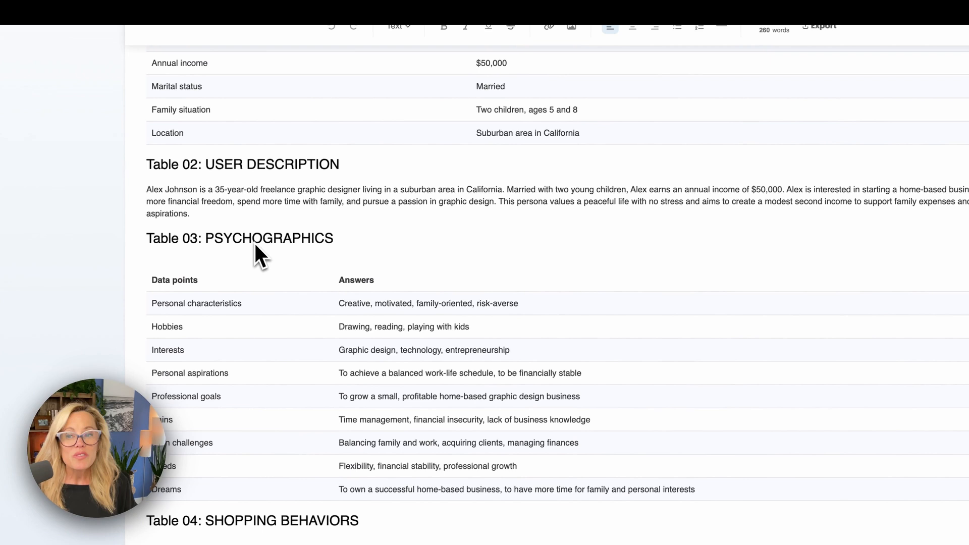
pyautogui.scroll(-3)
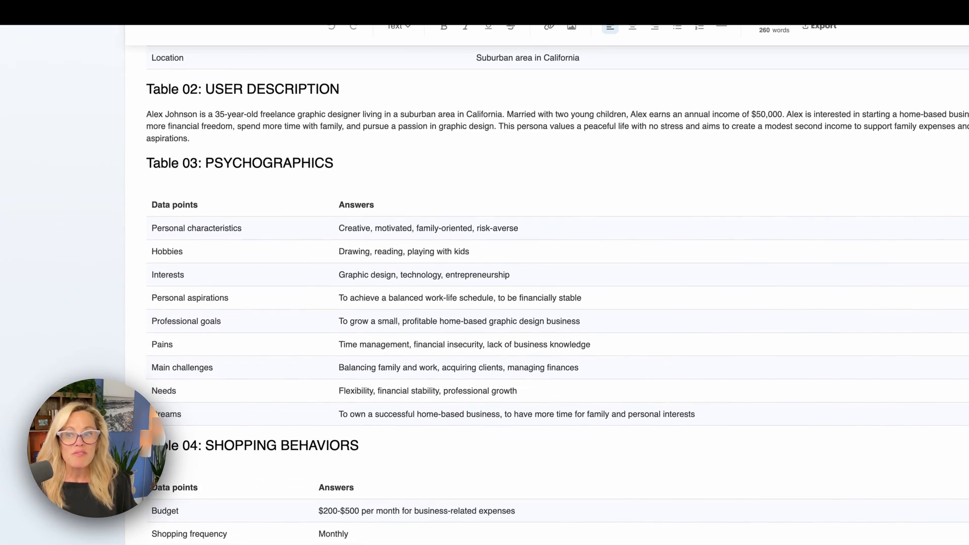
pyautogui.moveTo(250, 262)
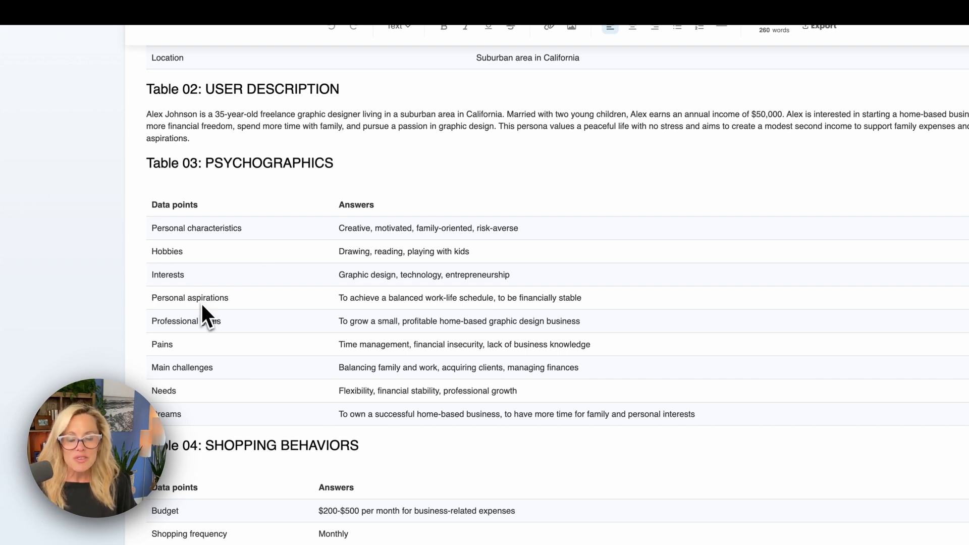
pyautogui.scroll(-3)
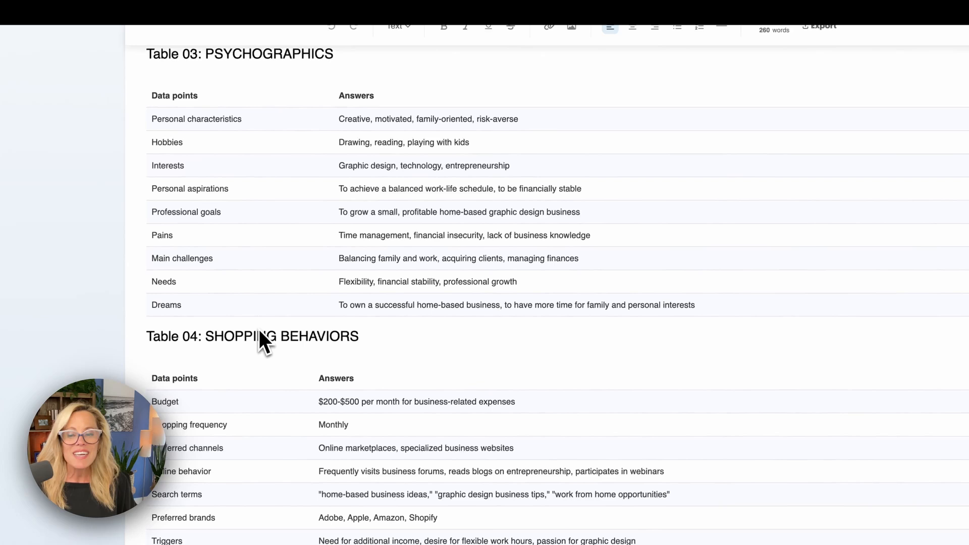
pyautogui.scroll(-3)
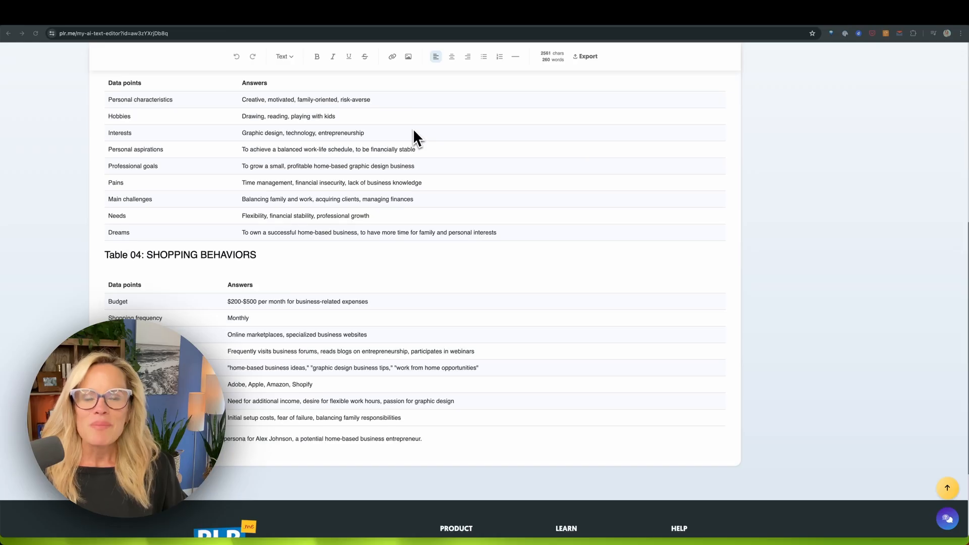
pyautogui.moveTo(404, 115)
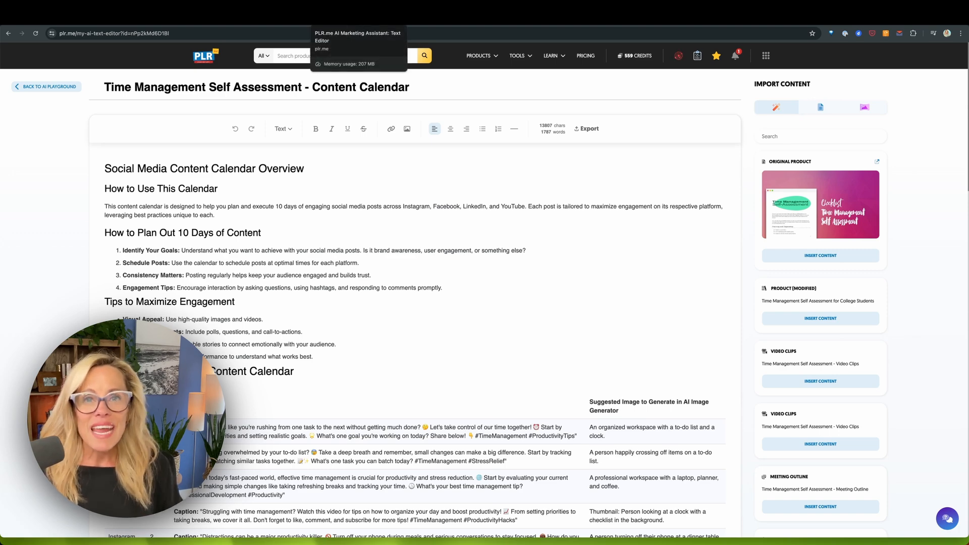
pyautogui.moveTo(273, 190)
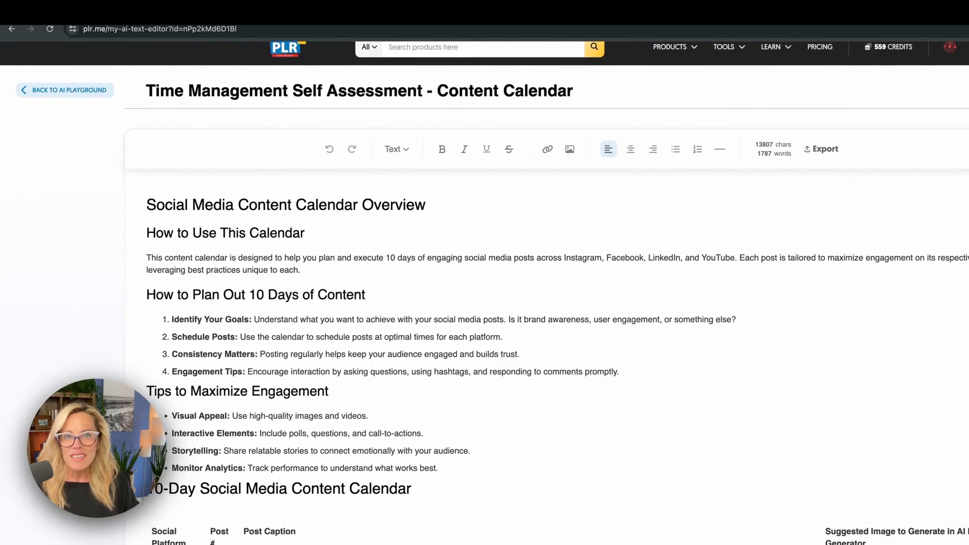
pyautogui.scroll(-3)
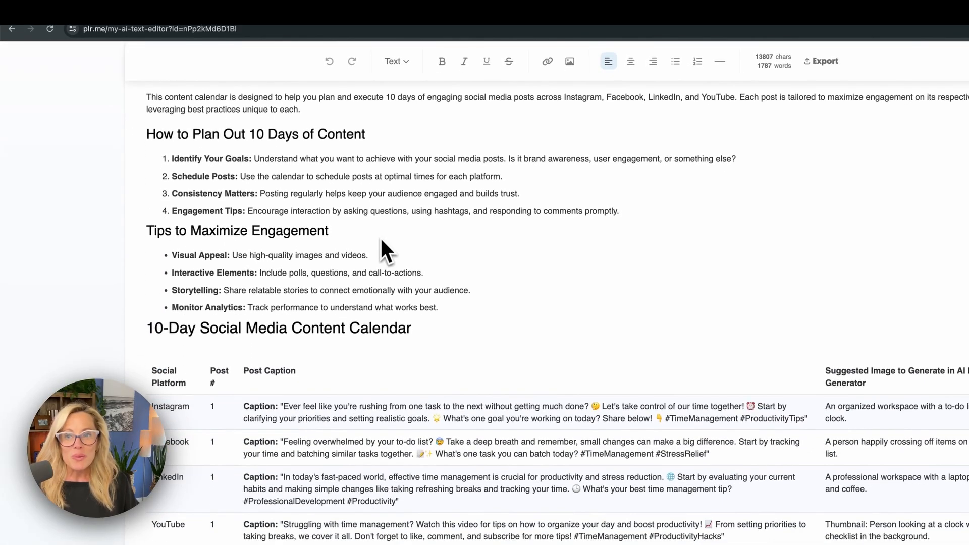
pyautogui.scroll(-3)
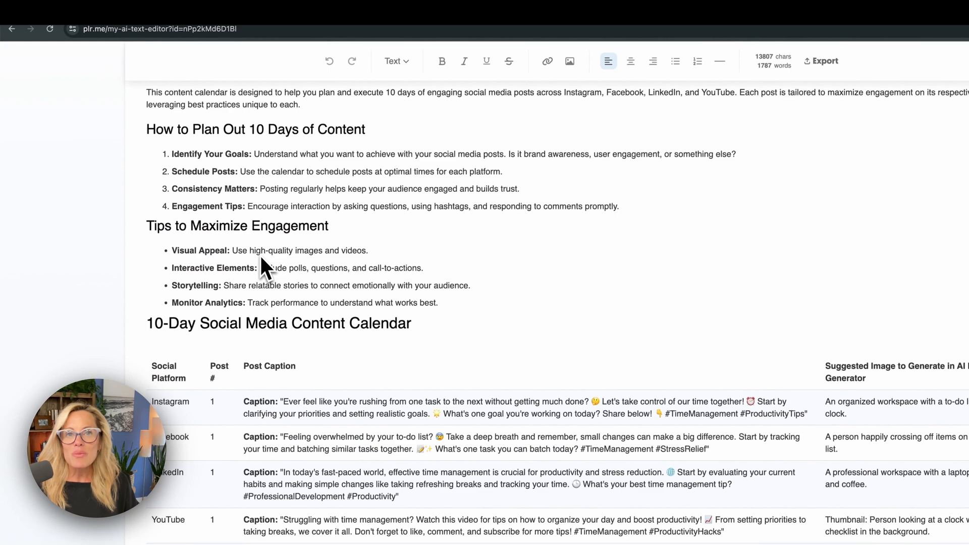
pyautogui.scroll(-3)
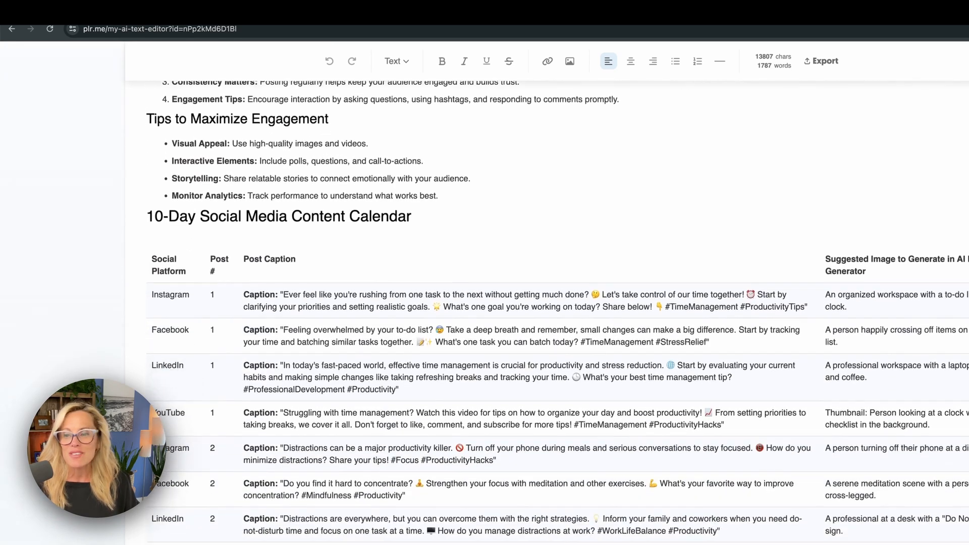
pyautogui.scroll(-3)
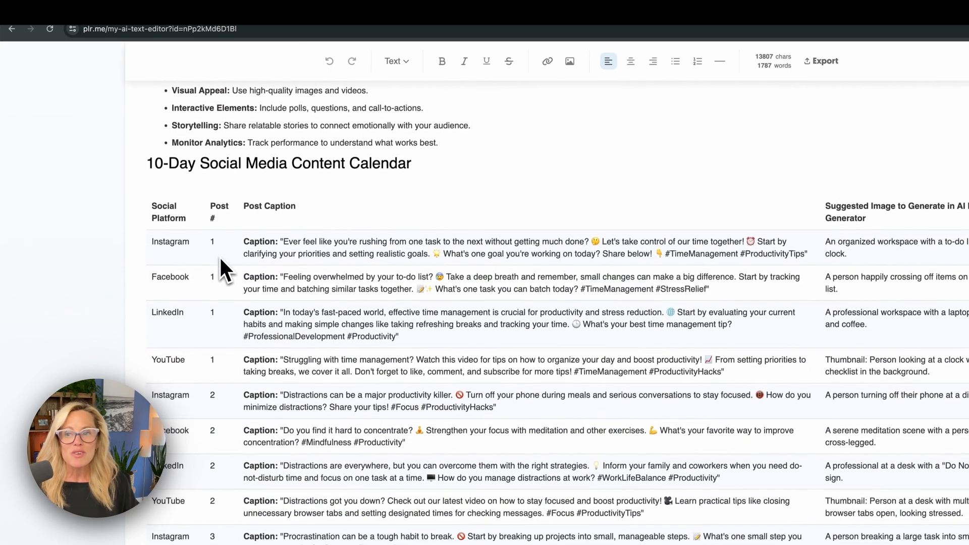
pyautogui.scroll(-3)
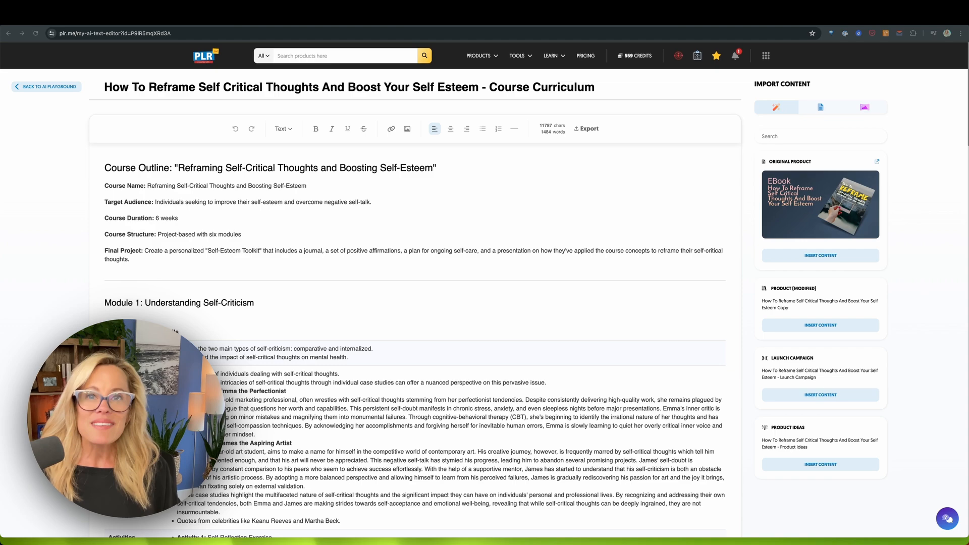
pyautogui.moveTo(361, 373)
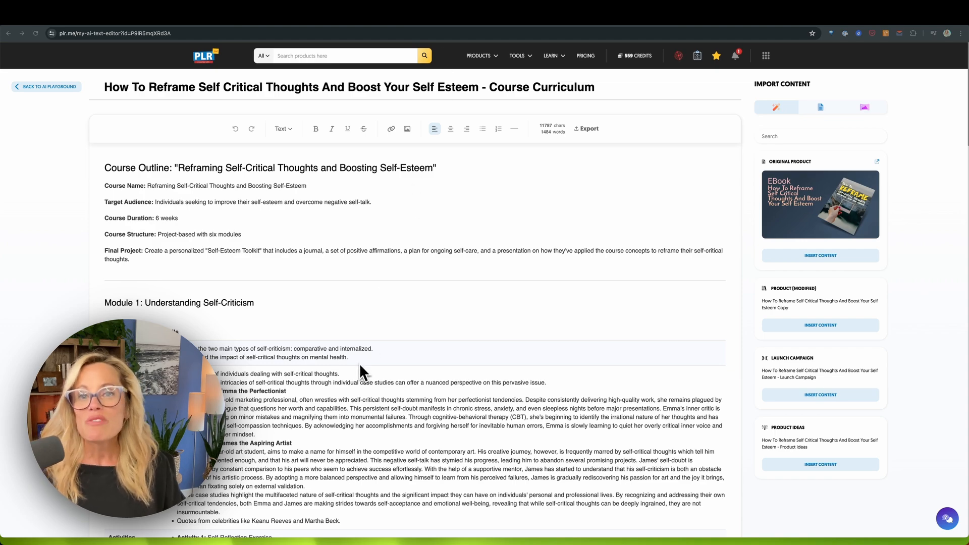
pyautogui.moveTo(352, 386)
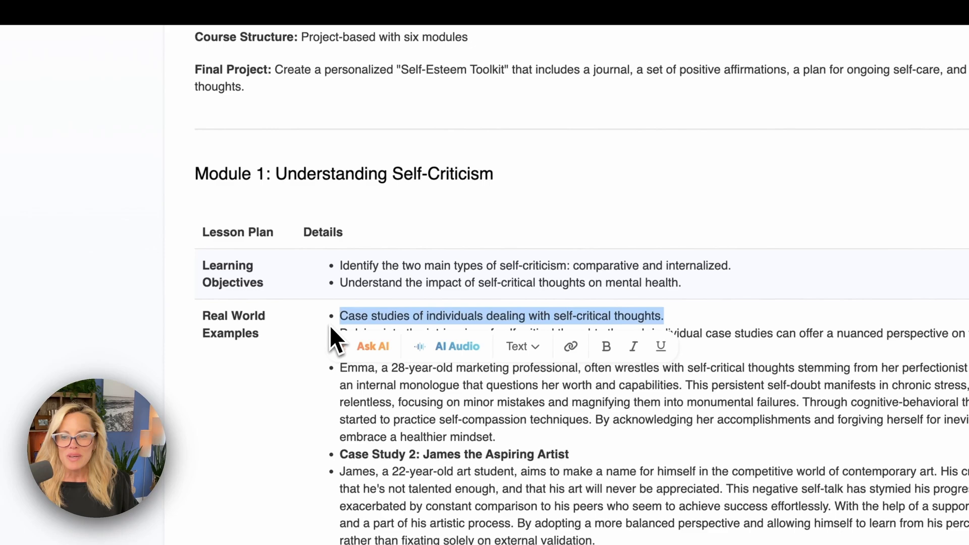
# - Bring up Ask AI on the case-study line and browse its Change Tone and Translate options
pyautogui.click(373, 346)
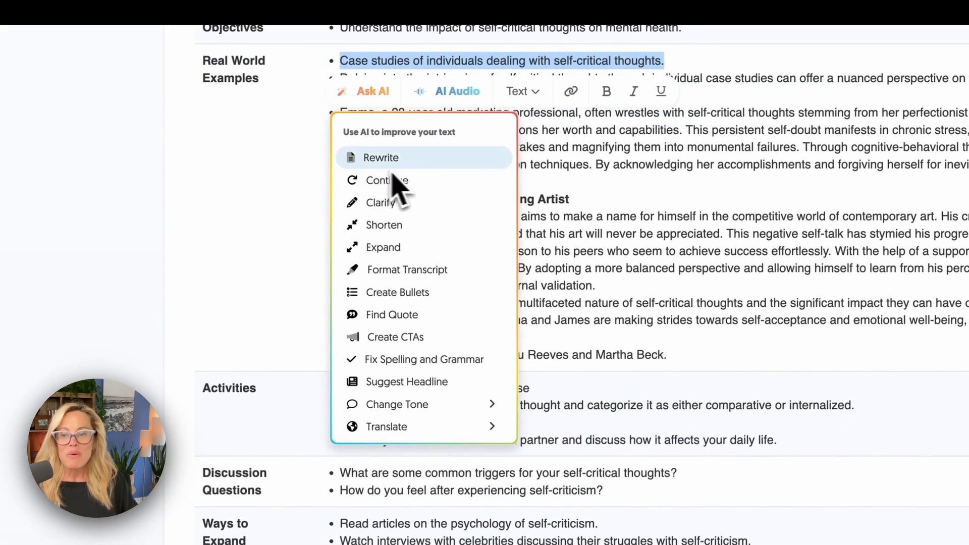
pyautogui.moveTo(412, 236)
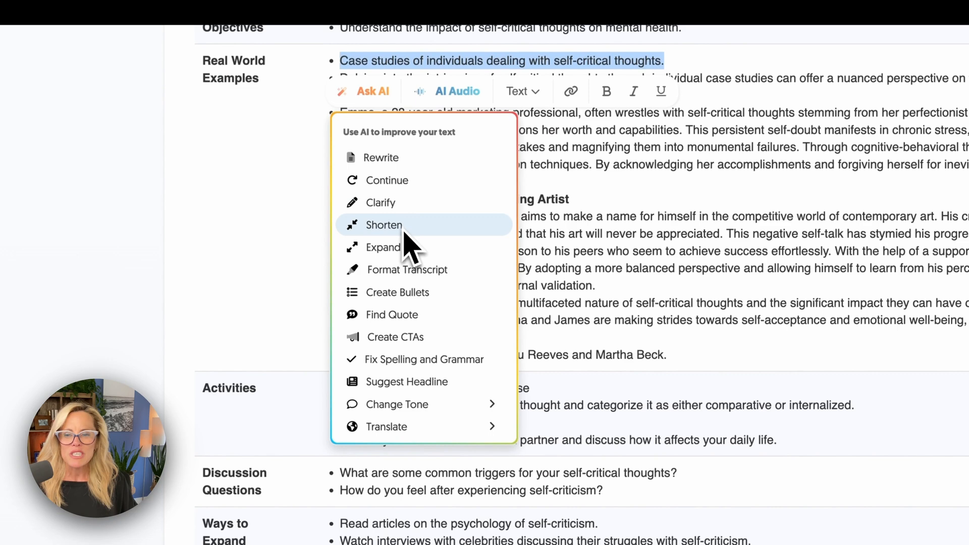
pyautogui.moveTo(408, 257)
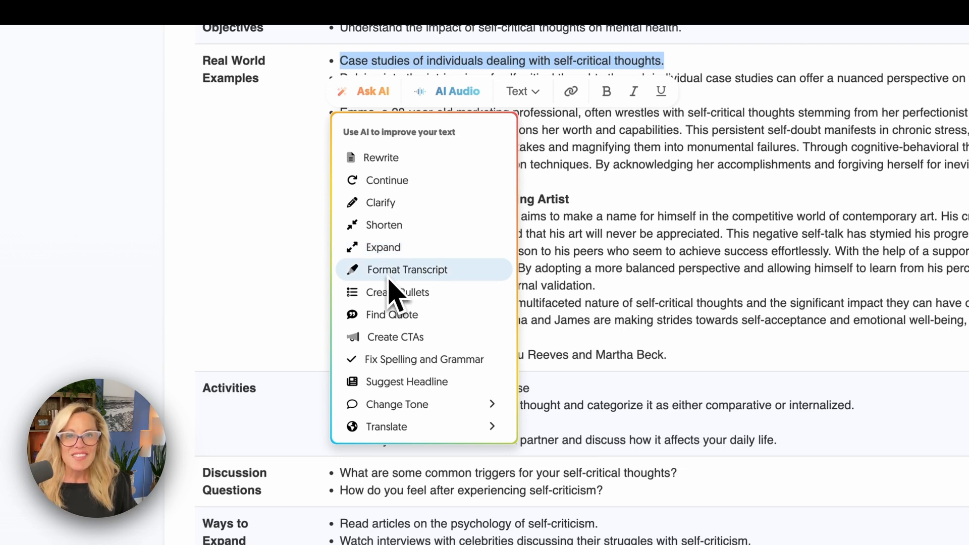
pyautogui.moveTo(392, 299)
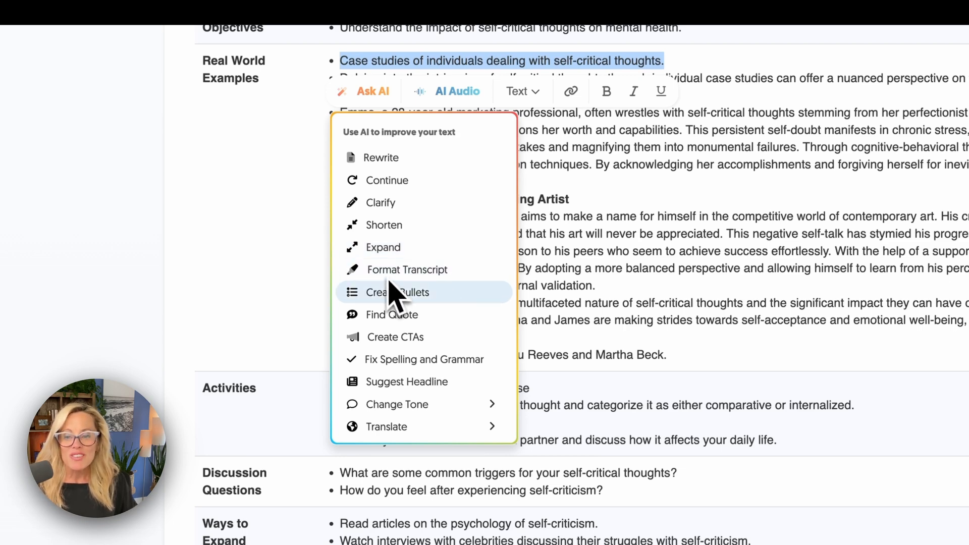
pyautogui.moveTo(400, 352)
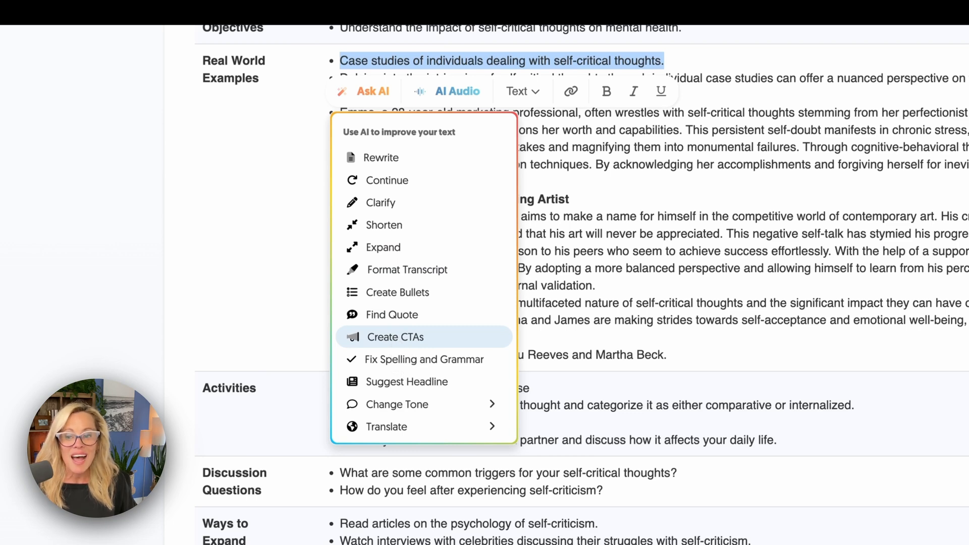
pyautogui.moveTo(403, 396)
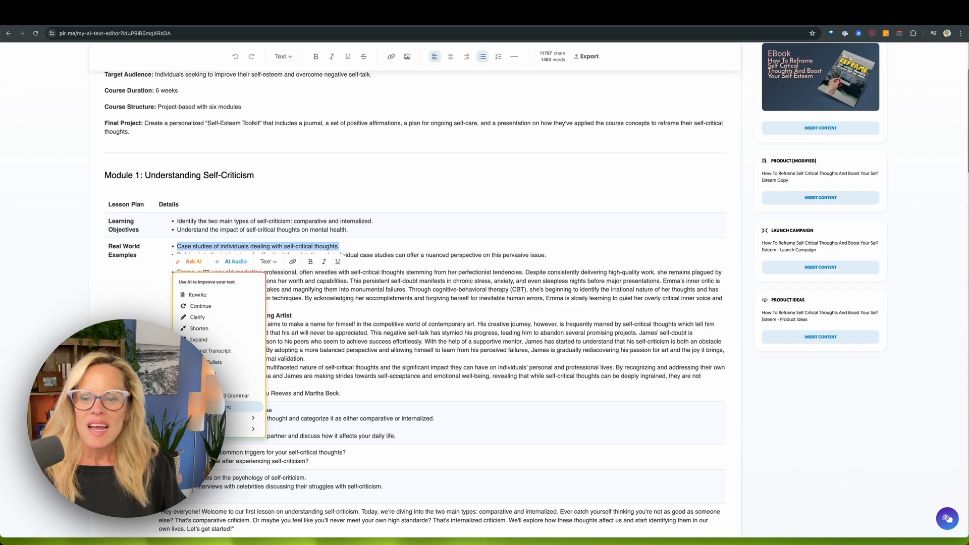
pyautogui.moveTo(394, 339)
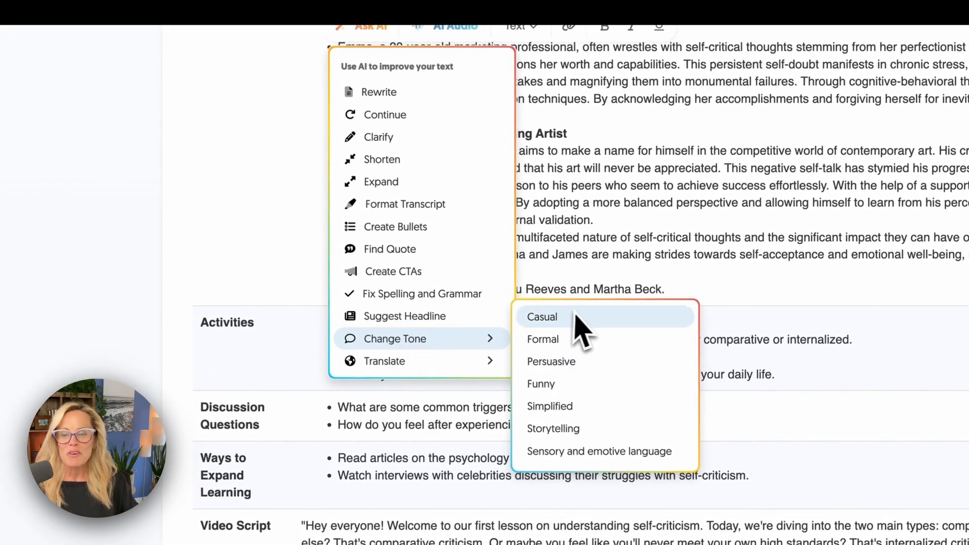
pyautogui.moveTo(561, 369)
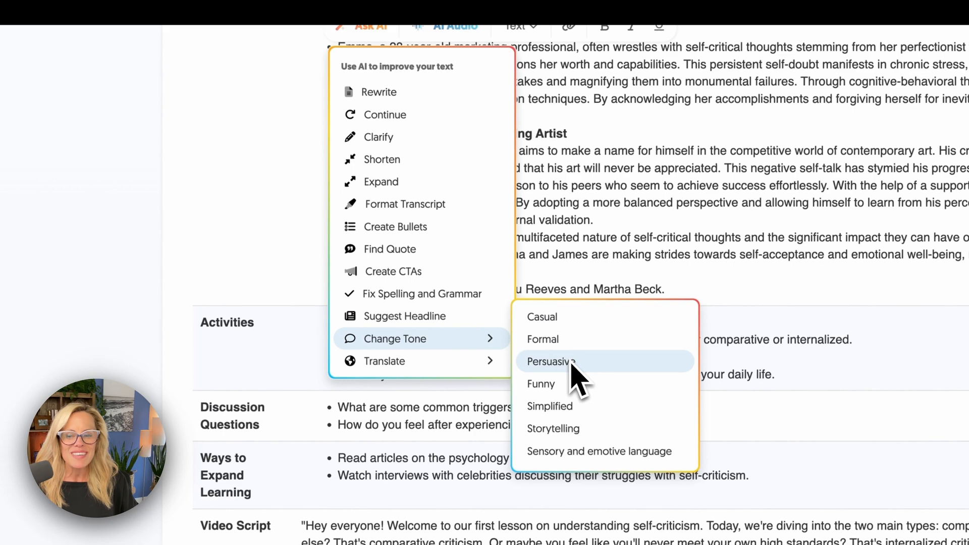
pyautogui.moveTo(393, 360)
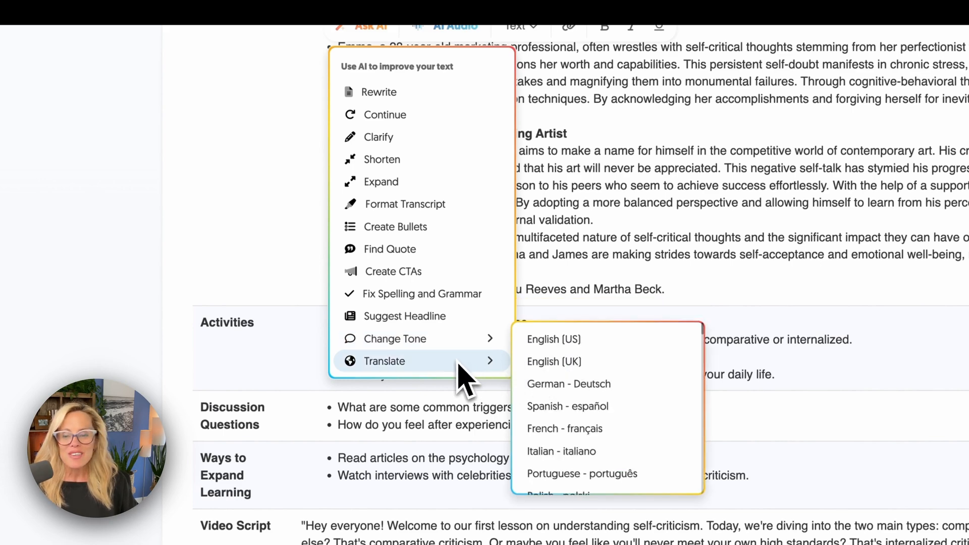
pyautogui.scroll(-3)
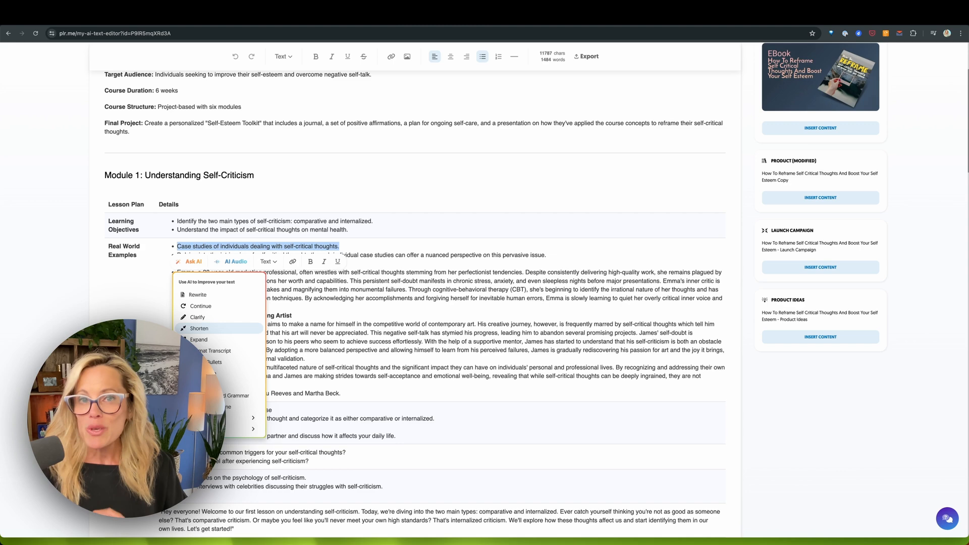
pyautogui.moveTo(606, 200)
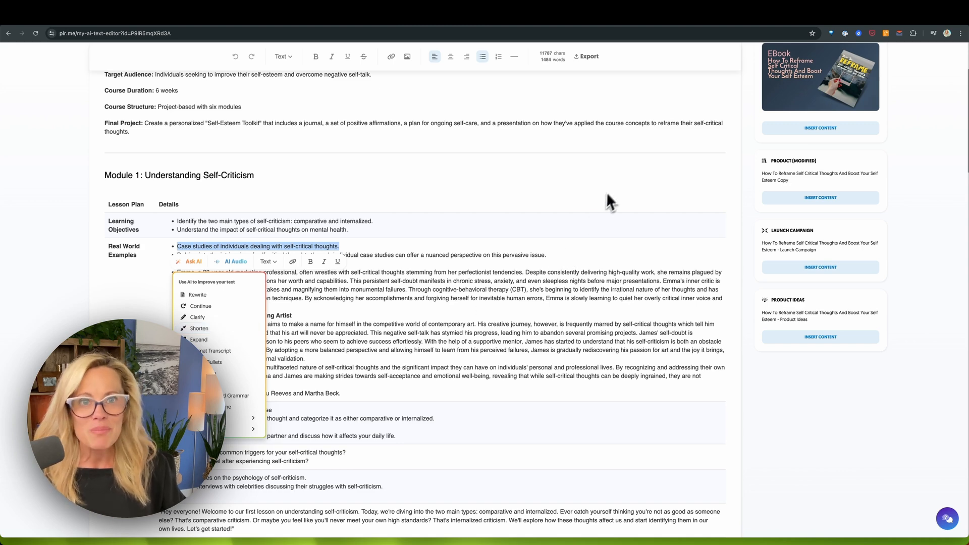
pyautogui.moveTo(586, 60)
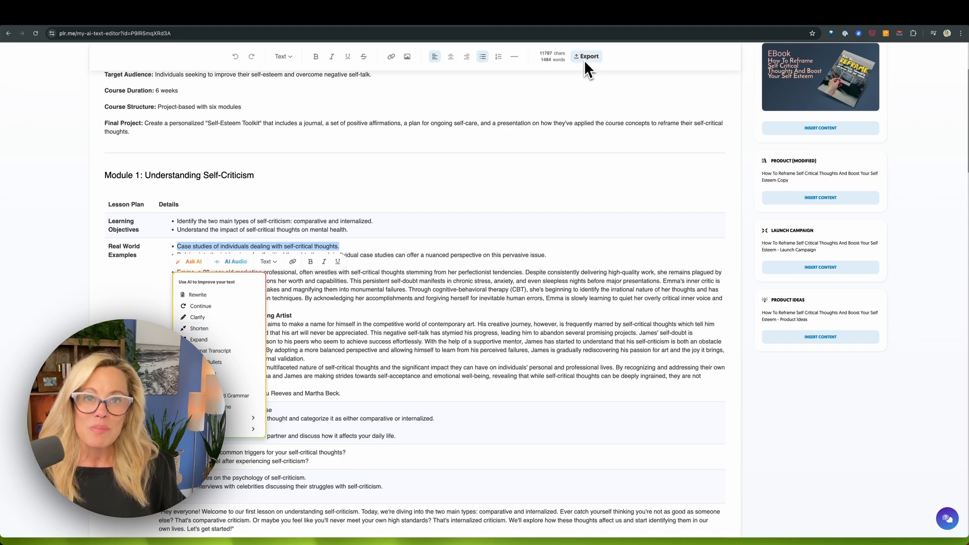
# - Export the course curriculum as a PDF to reach the AI PDF Designer templates
pyautogui.click(586, 57)
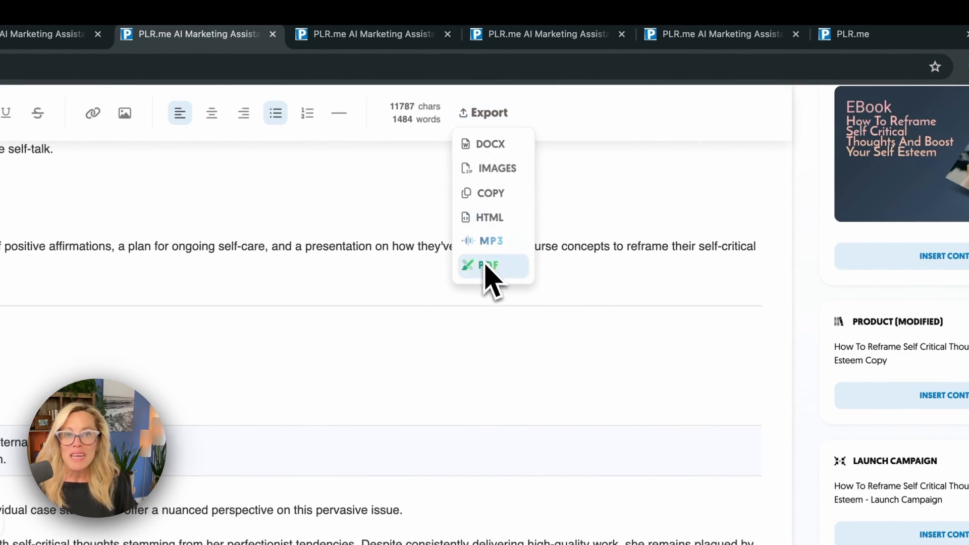
pyautogui.click(485, 265)
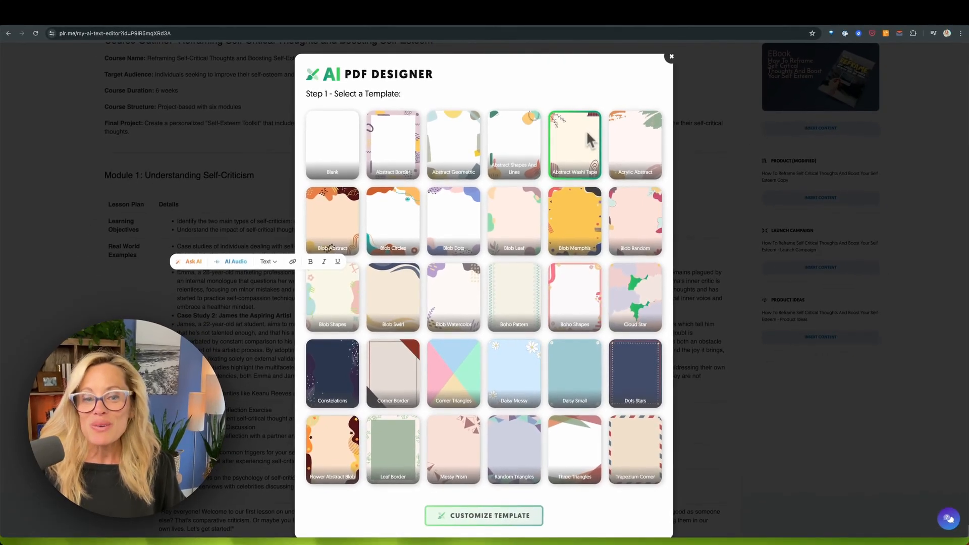
pyautogui.moveTo(609, 170)
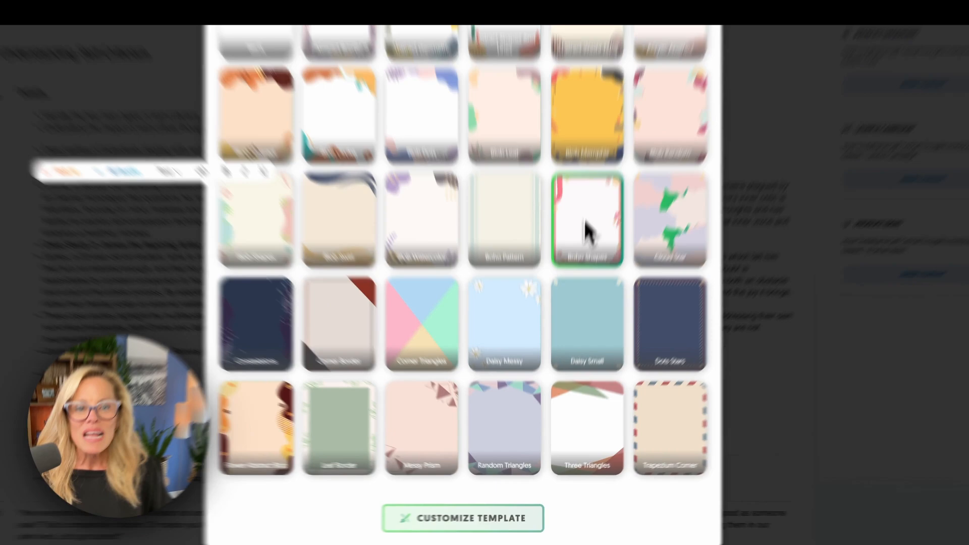
# - Choose the Boho Shapes template with the Unicorn theme and proceed to customizing it
pyautogui.click(585, 217)
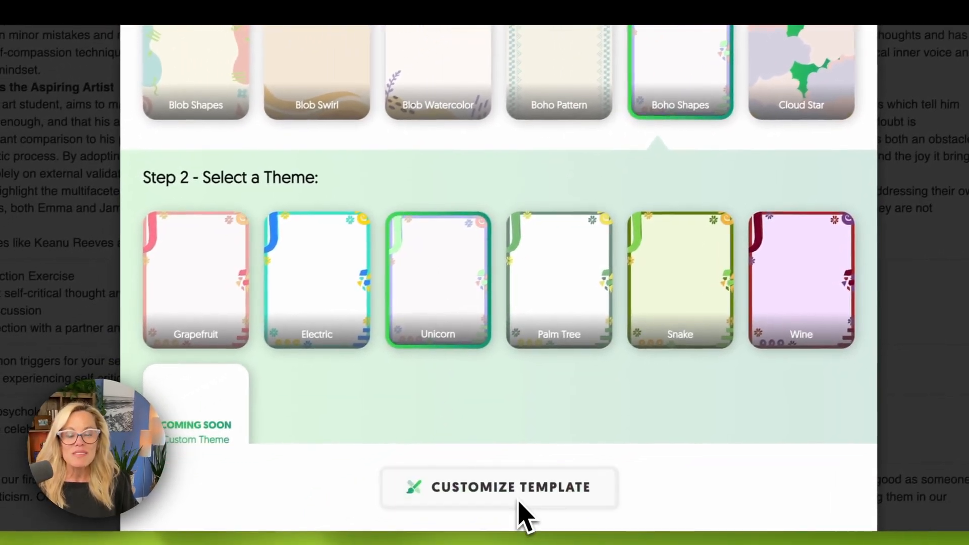
pyautogui.click(502, 487)
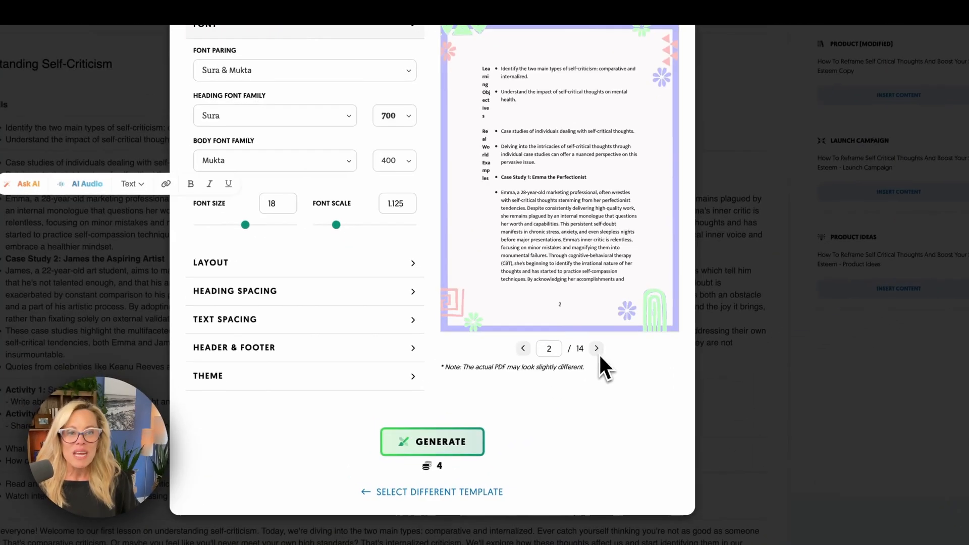
# - Page through the styled 14-page PDF preview and review the font settings
pyautogui.click(595, 348)
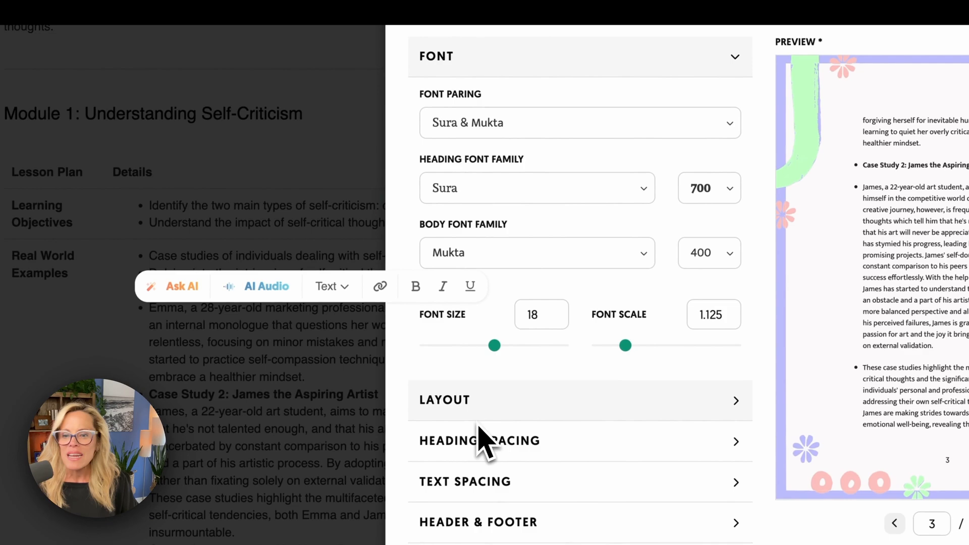
pyautogui.scroll(-3)
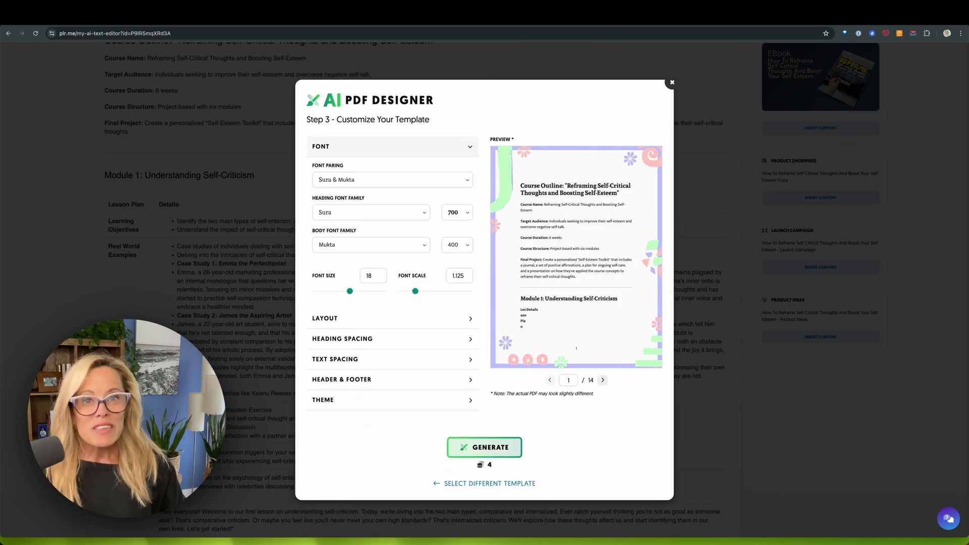
pyautogui.moveTo(570, 47)
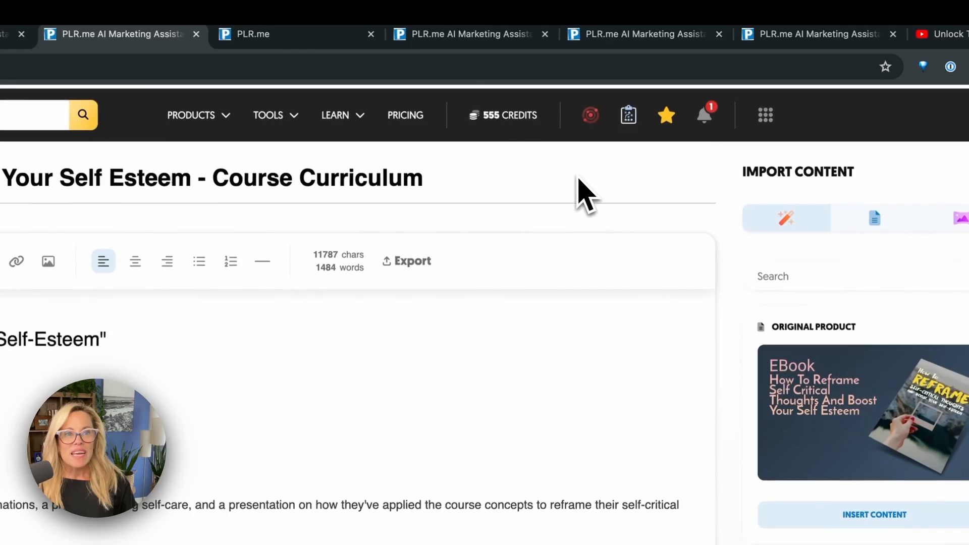
# - Go to the AI Transcriber from the AI Playground tools, listing past transcriptions
pyautogui.click(589, 112)
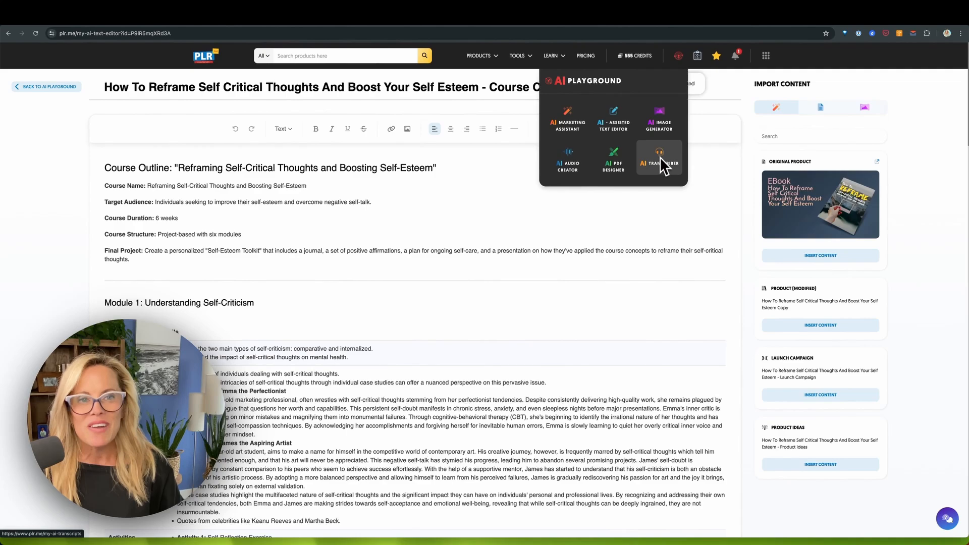
pyautogui.click(659, 157)
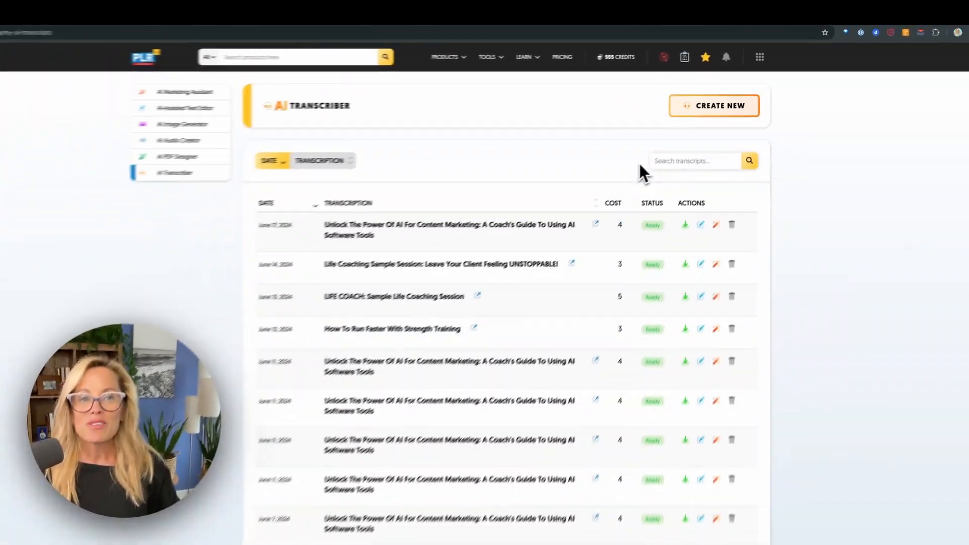
# - Start a new transcription so the URL entry form appears
pyautogui.click(715, 106)
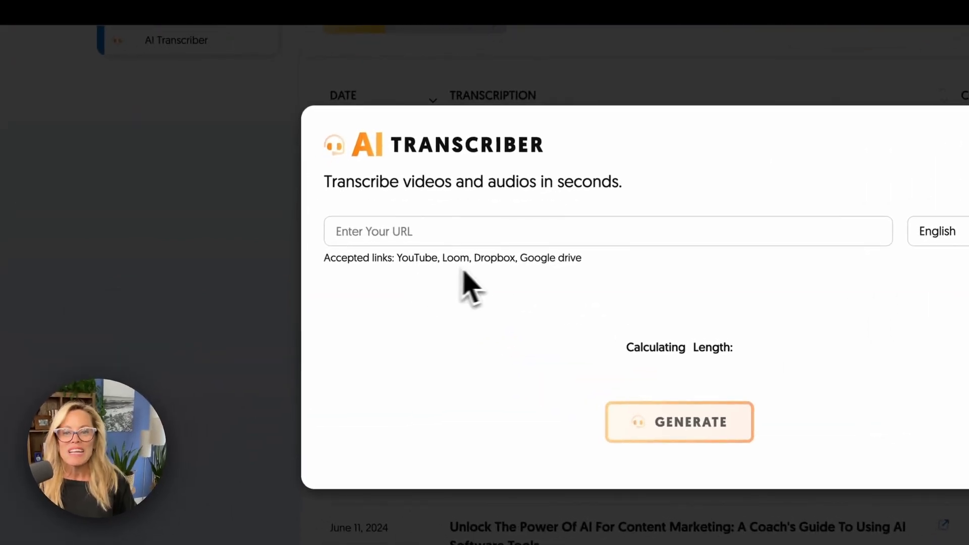
pyautogui.moveTo(565, 292)
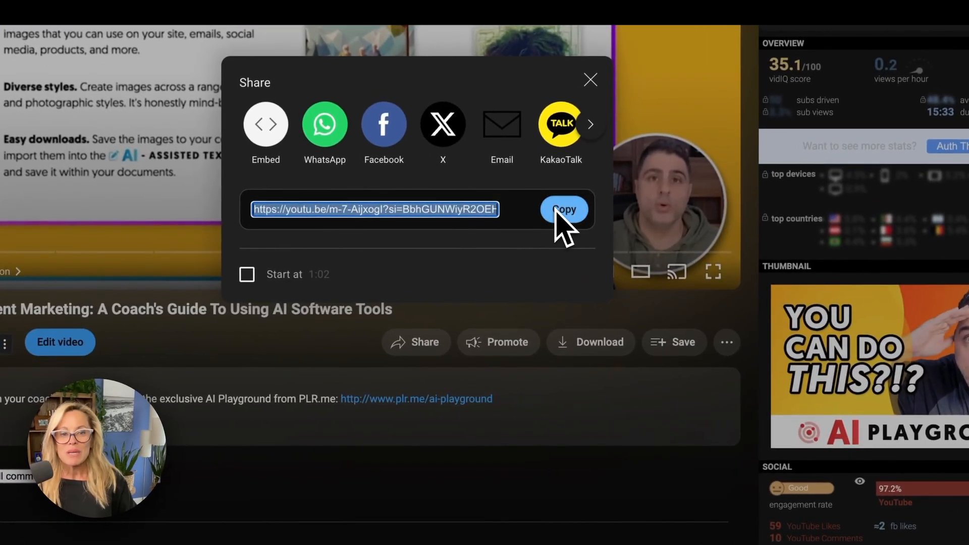
# - Copy the YouTube video's share link to the clipboard
pyautogui.click(563, 210)
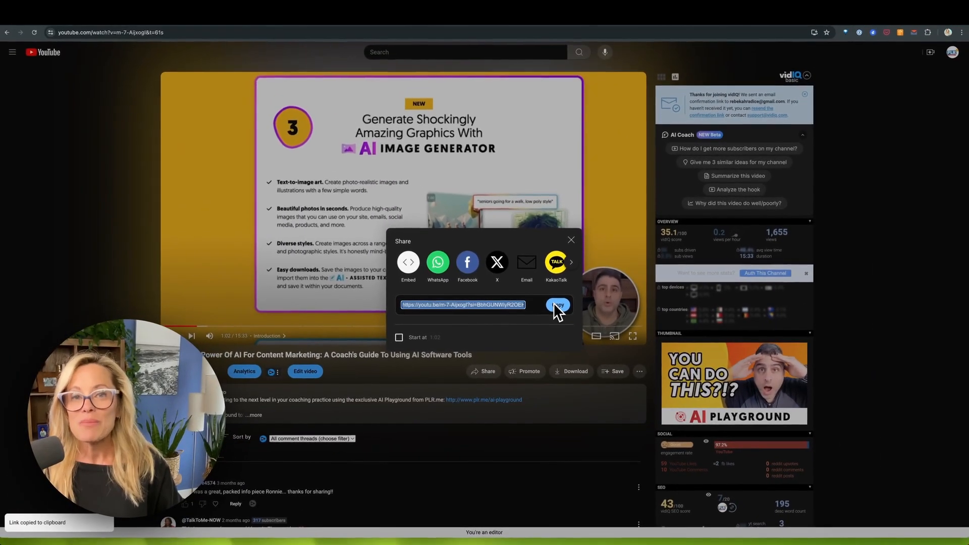
pyautogui.moveTo(611, 114)
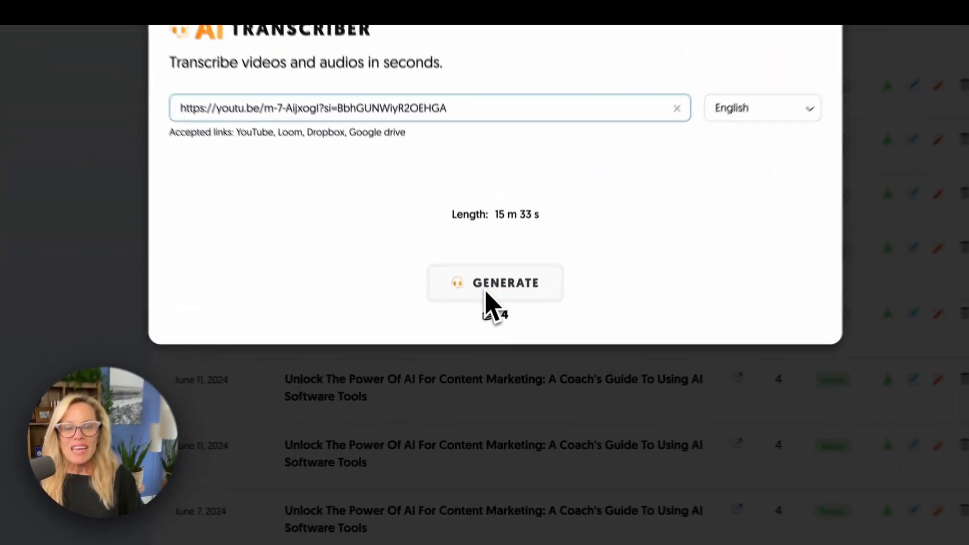
# - Generate an English transcript of the 15 m 33 s YouTube video from its pasted link
pyautogui.click(496, 282)
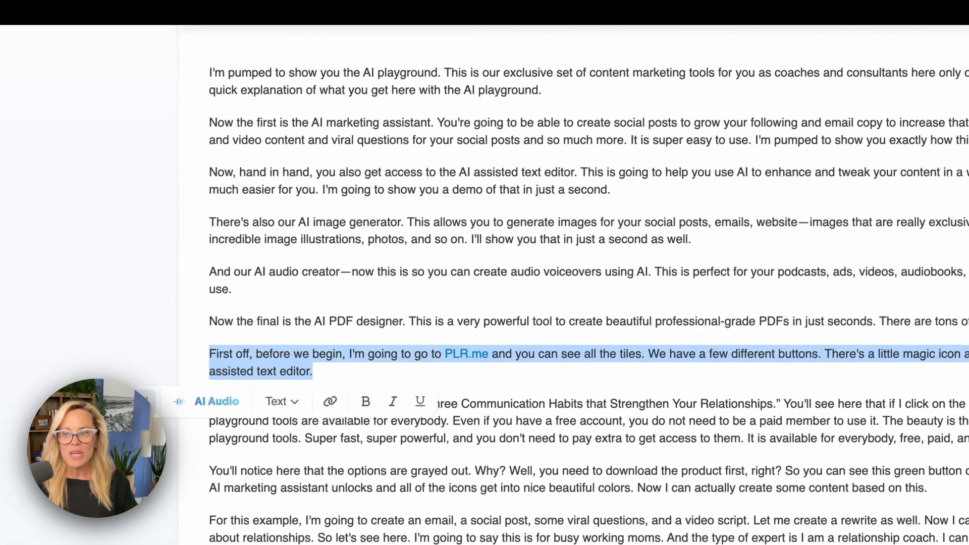
pyautogui.click(131, 30)
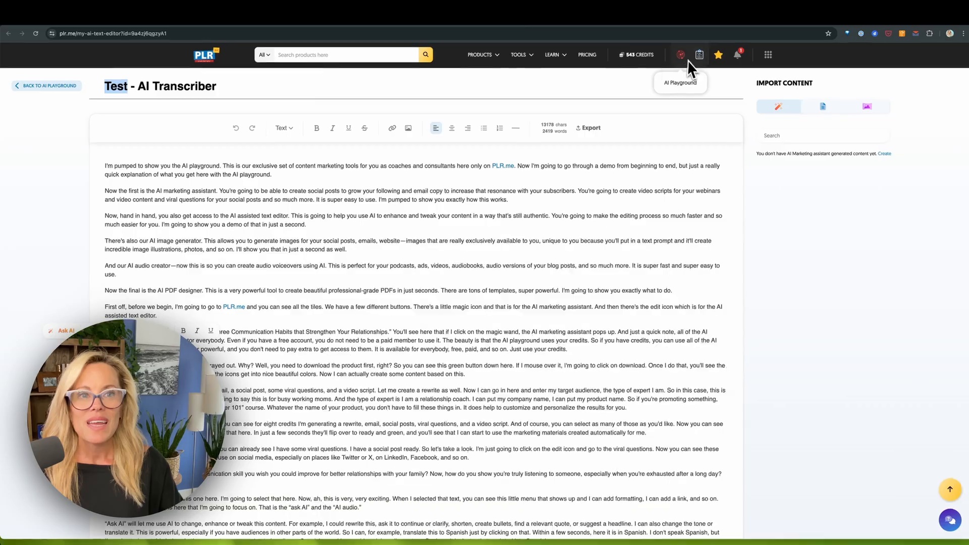
# - Reach the AI-Assisted Text Editor from the AI Playground menu, showing the Marketing Assistant
pyautogui.click(696, 55)
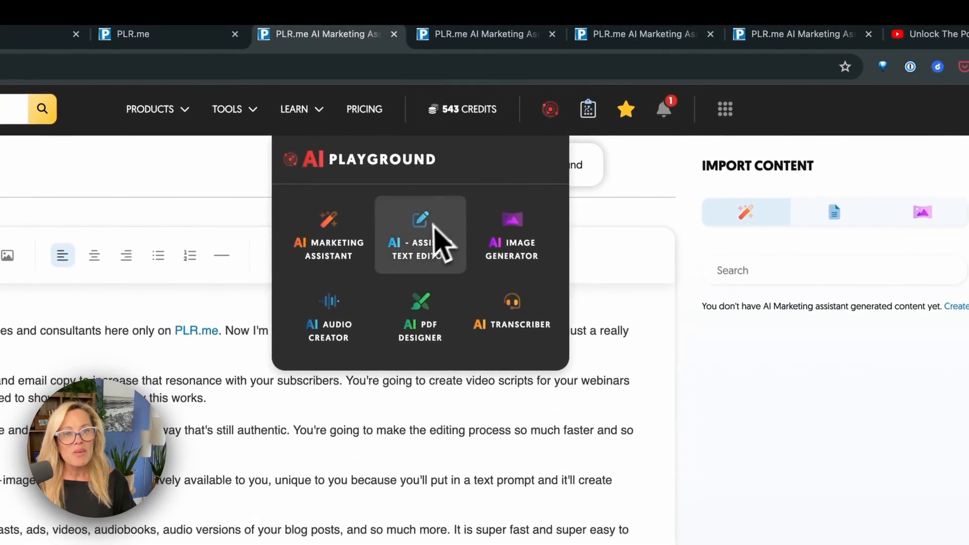
pyautogui.click(420, 234)
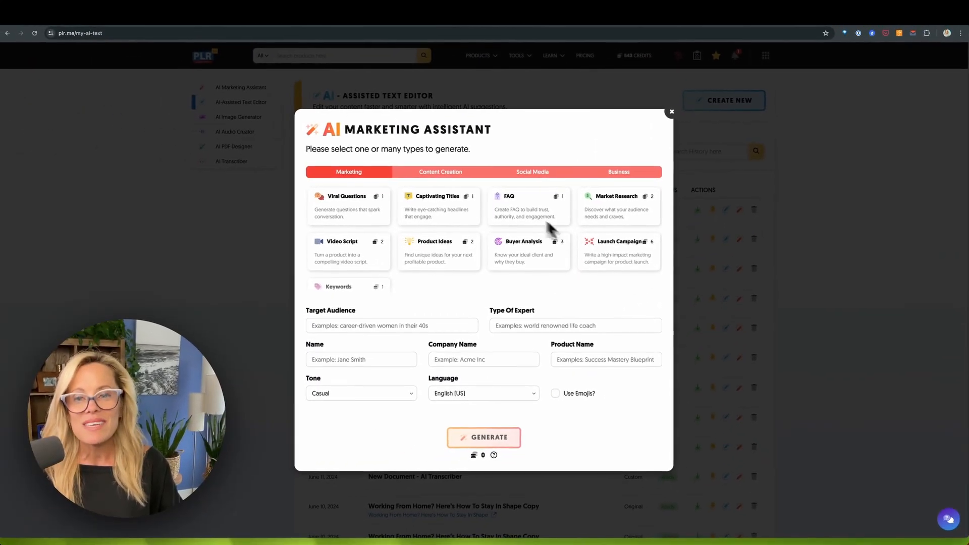
# - View the Content Creation types, then the Social Media types (Social Post, TikTok, YouTube Ideas)
pyautogui.click(349, 251)
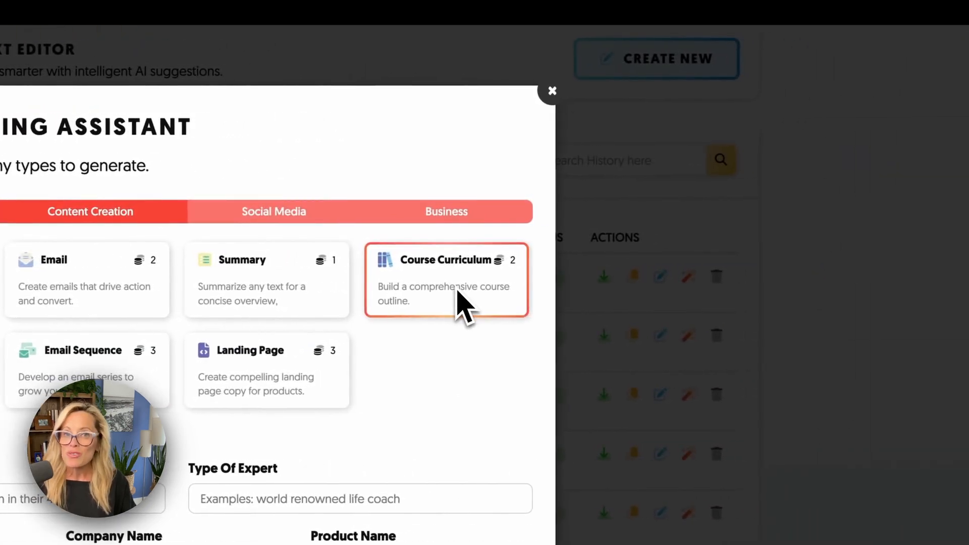
pyautogui.moveTo(460, 309)
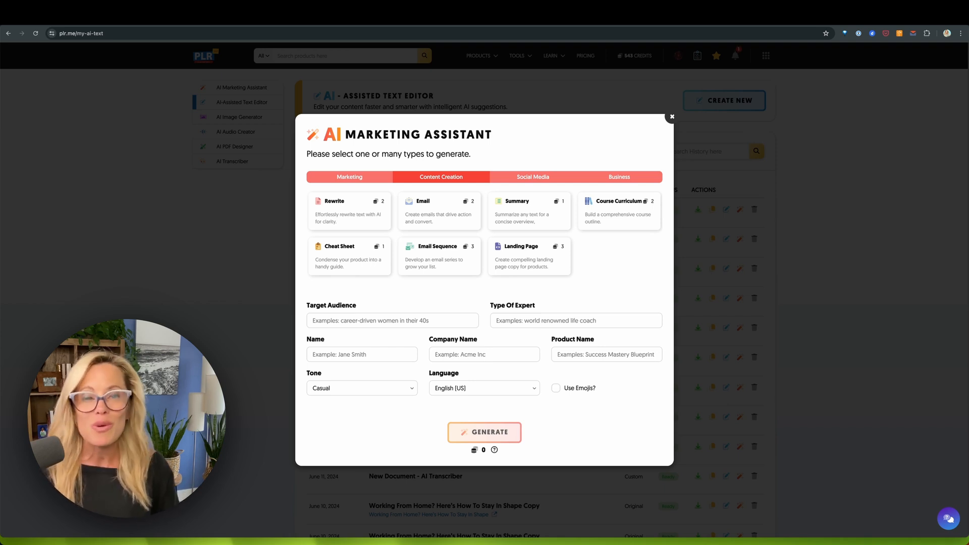
pyautogui.click(533, 177)
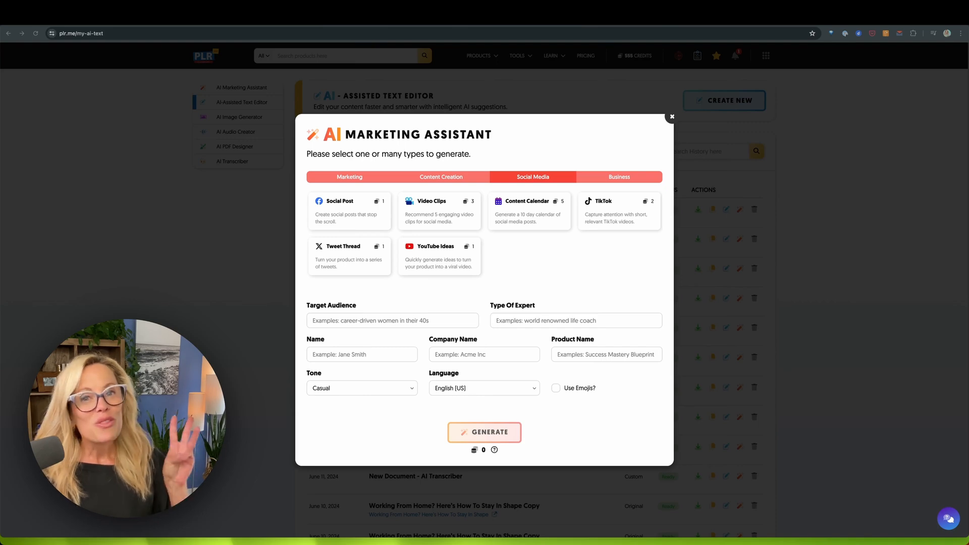